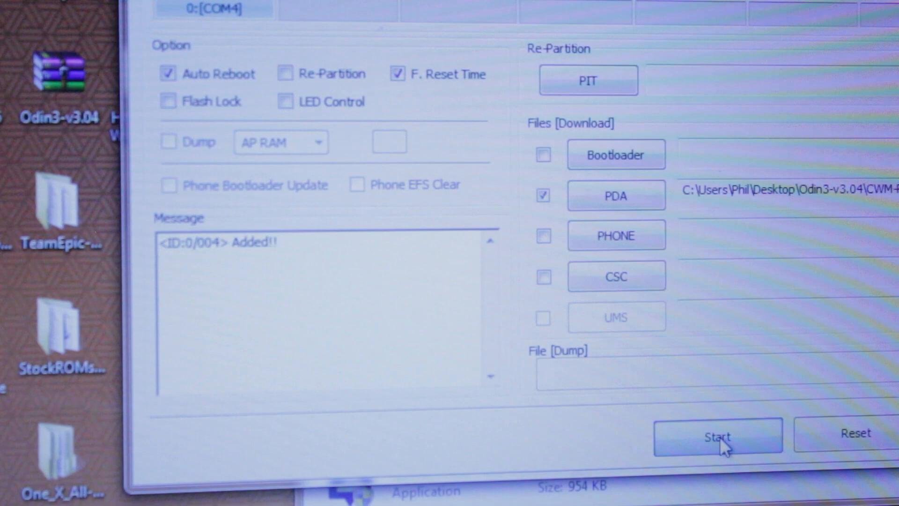
Start flashing the CWM recovery tar.md5 loaded in the PDA slot, letting the MD5 check pass
click(718, 435)
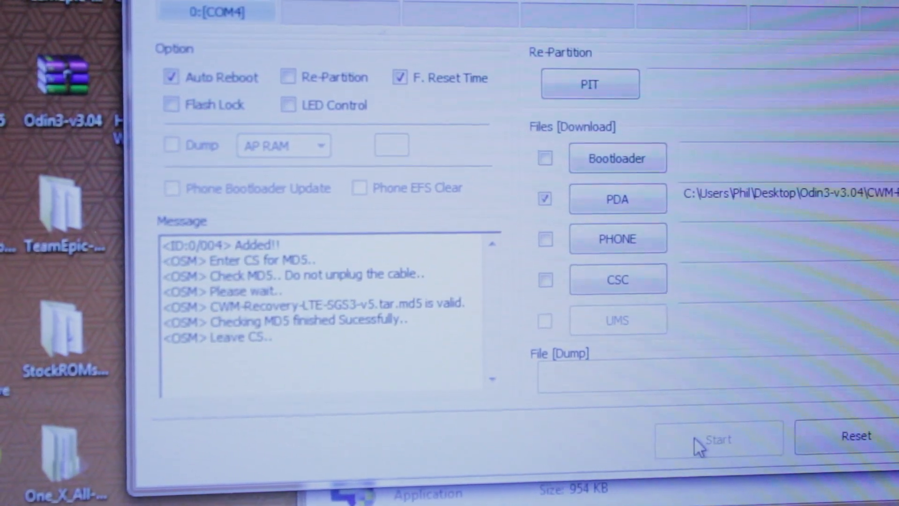